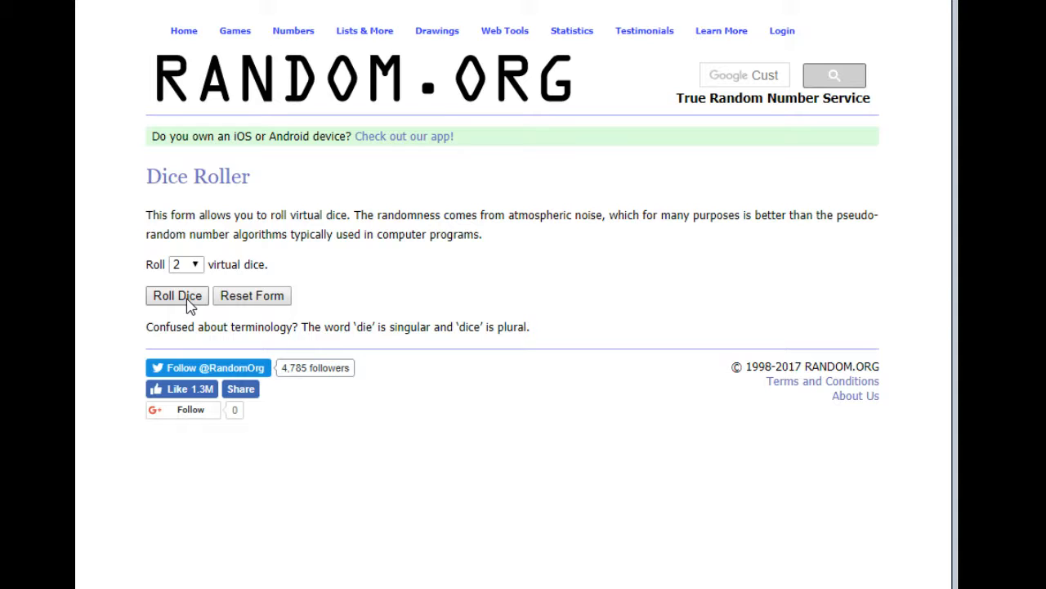
- Switch from the Dice Roller to the List Randomizer with the names entered
click(176, 294)
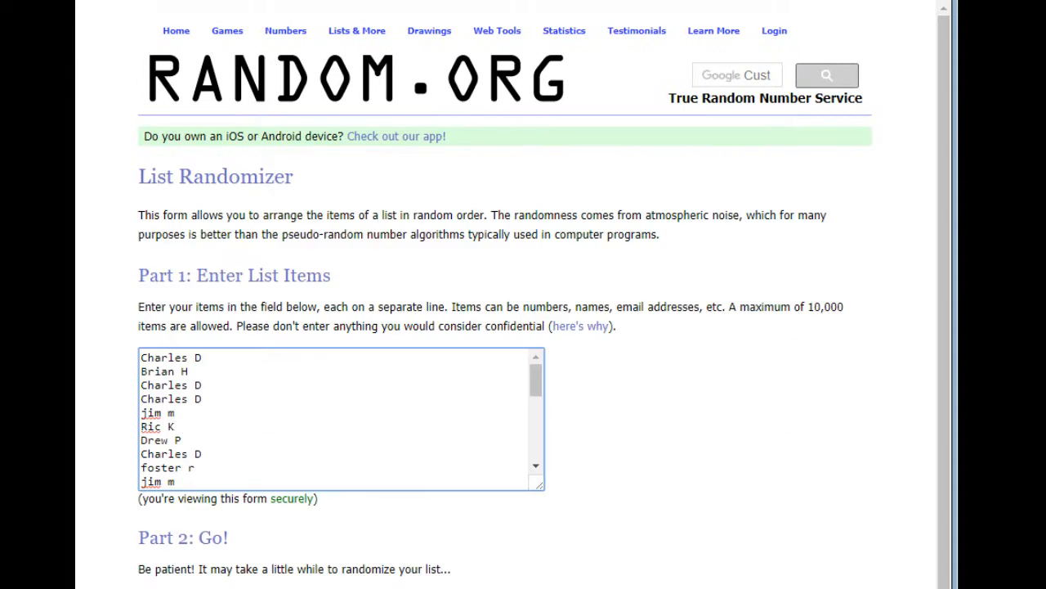
scroll(down, 3)
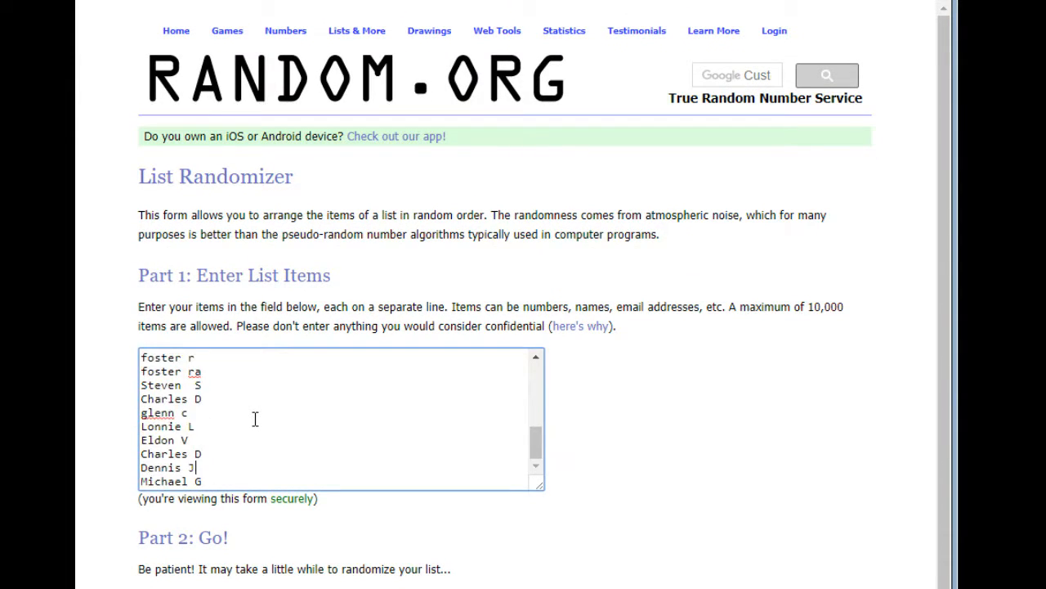
scroll(down, 3)
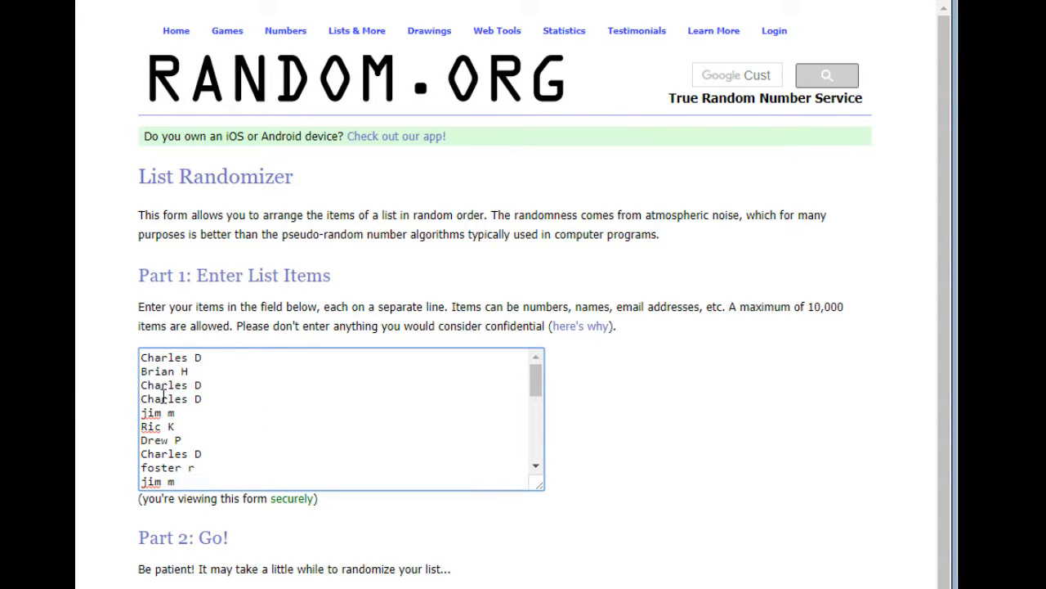
scroll(down, 3)
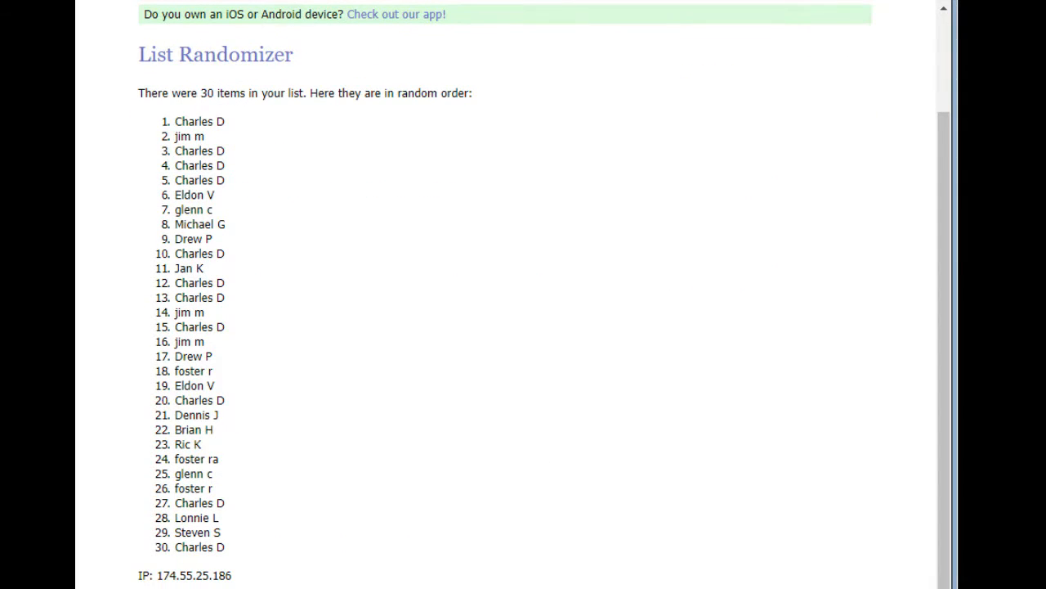
- Scroll through the reshuffled 30-name results to review the new order
scroll(up, 3)
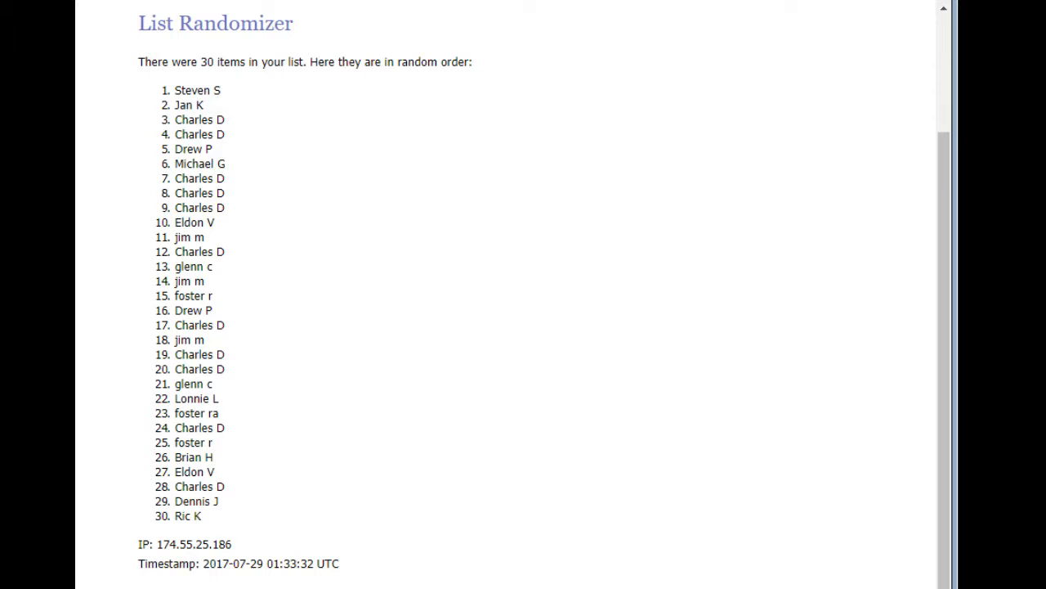
scroll(up, 3)
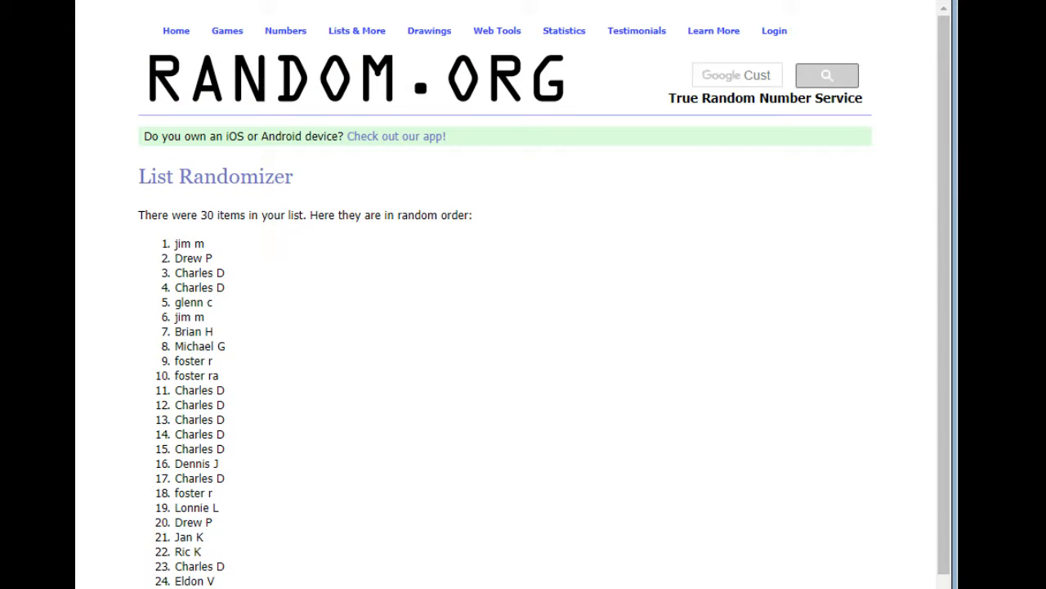
scroll(down, 3)
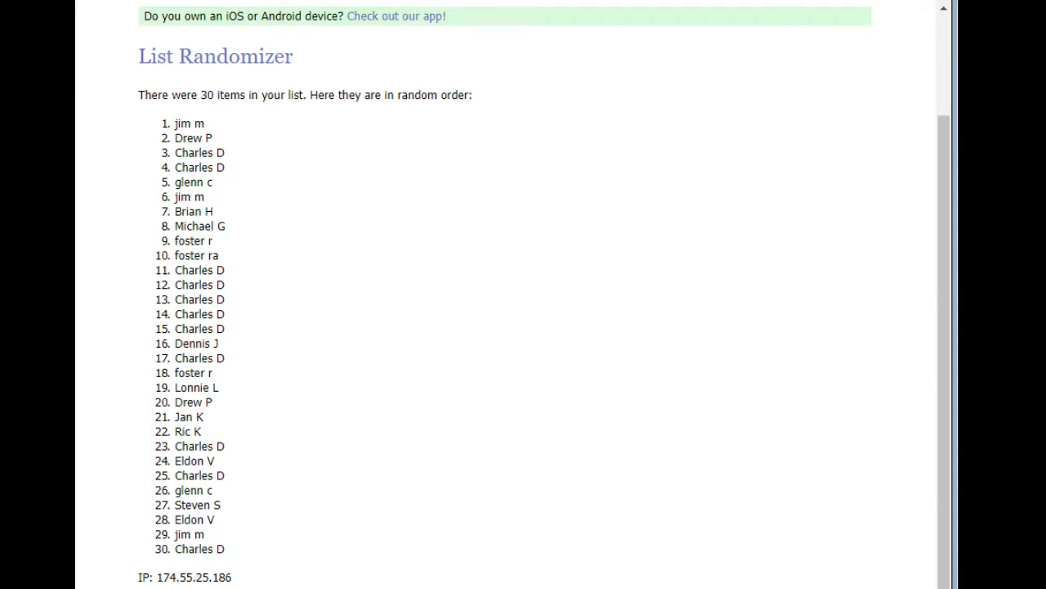
scroll(down, 3)
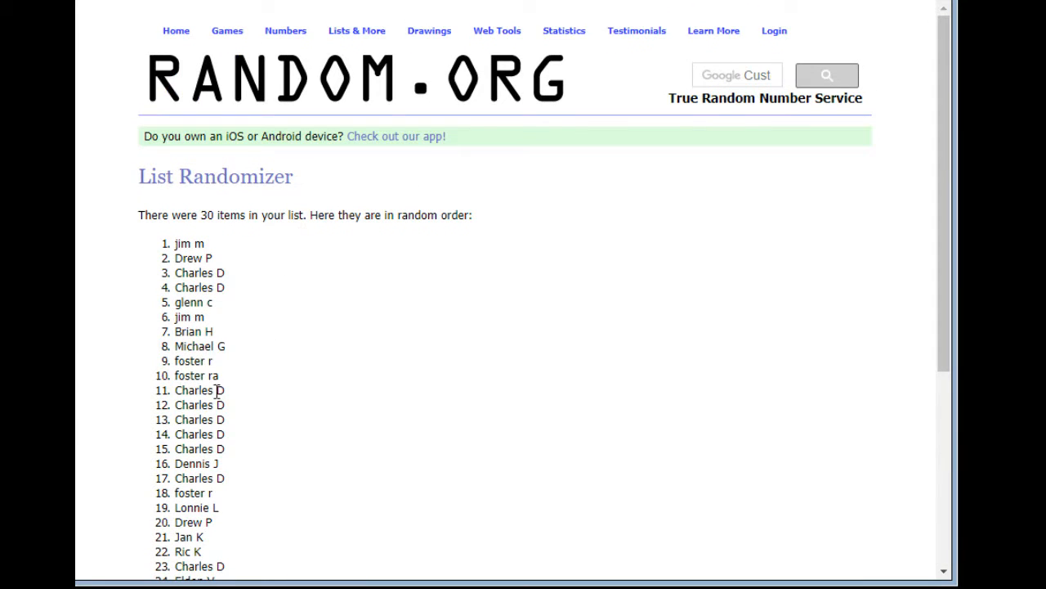
- Select list entries 1 through 10 to highlight the top ten names
drag(174, 331, 221, 380)
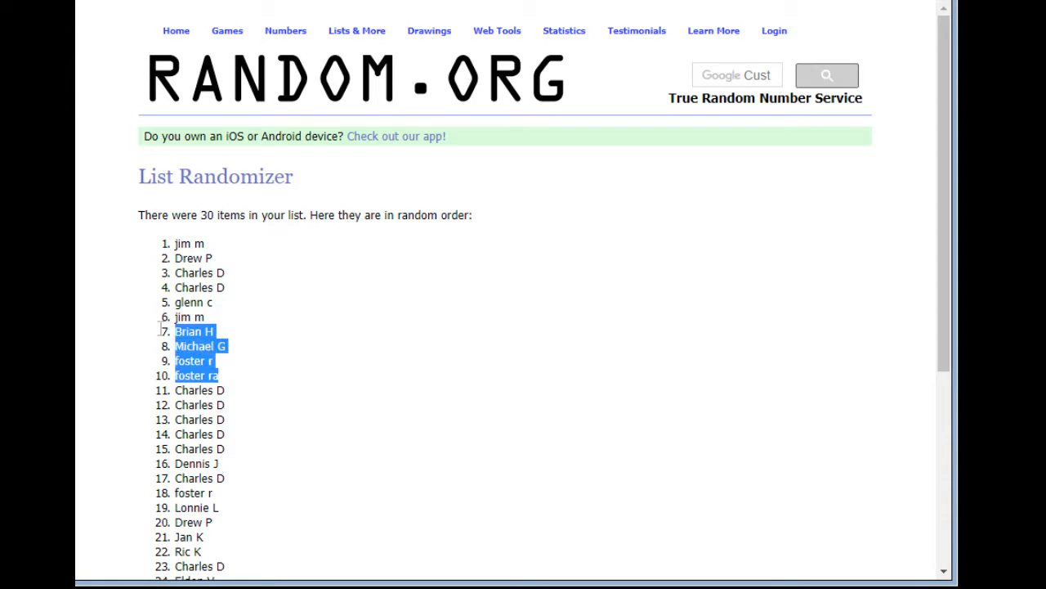
drag(195, 330, 190, 242)
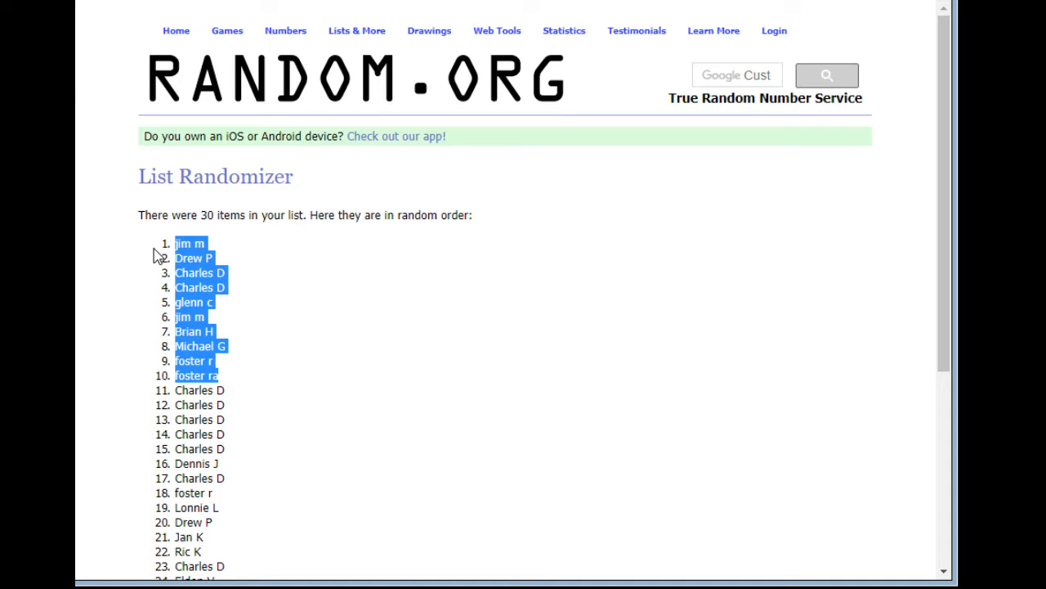
scroll(down, 3)
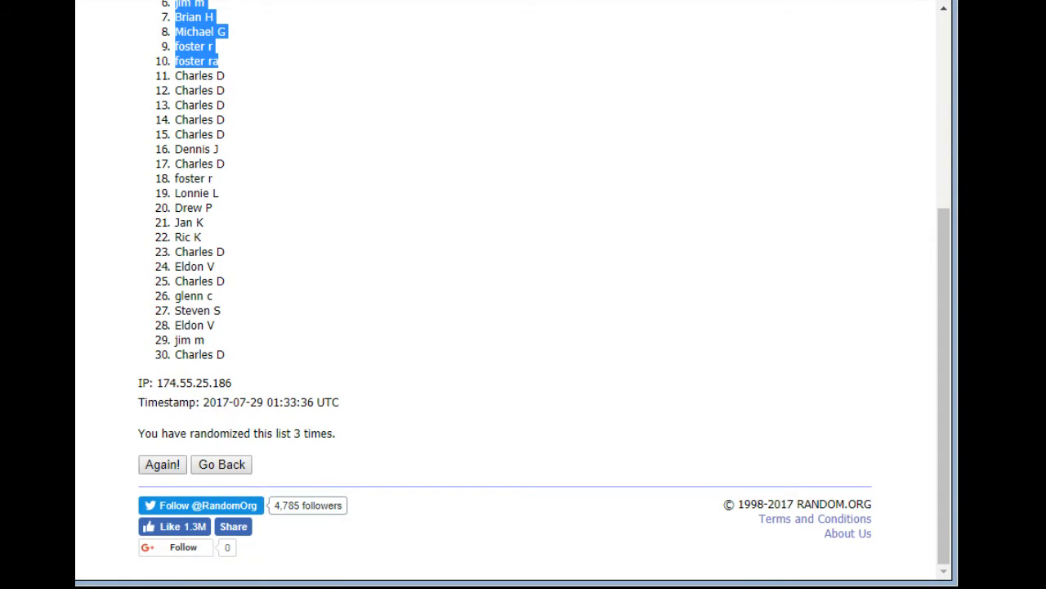